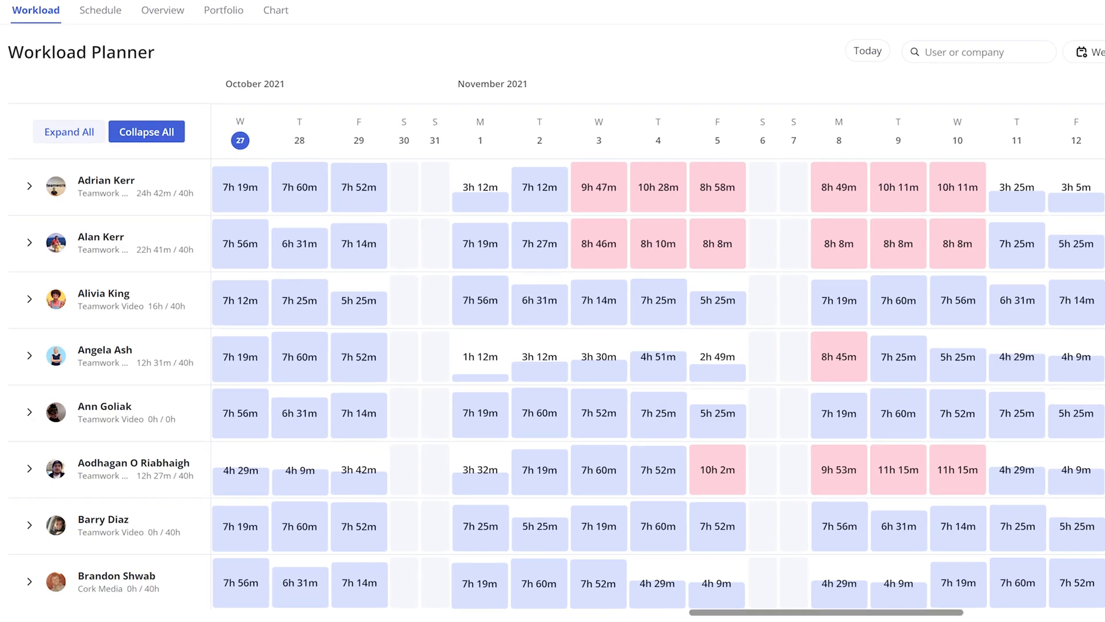
scroll(down, 3)
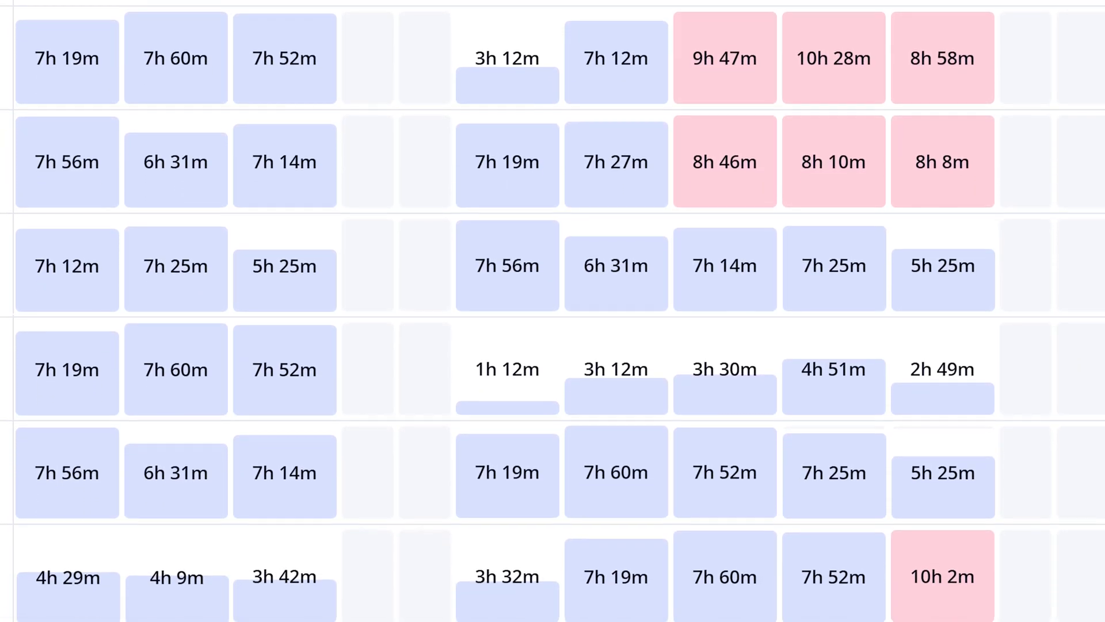
scroll(up, 3)
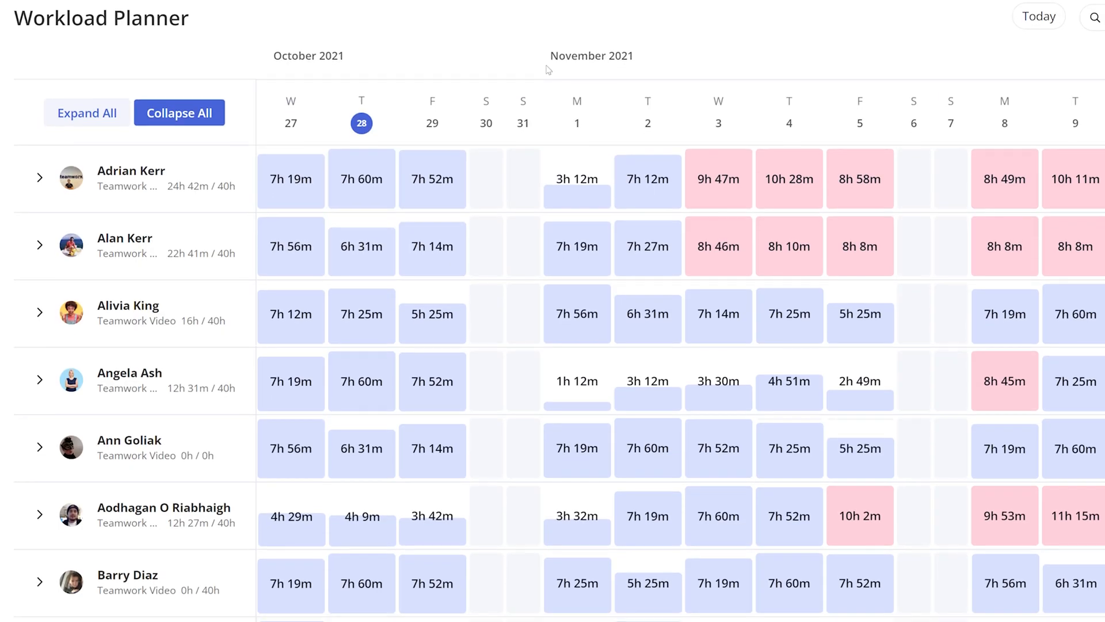
click(40, 176)
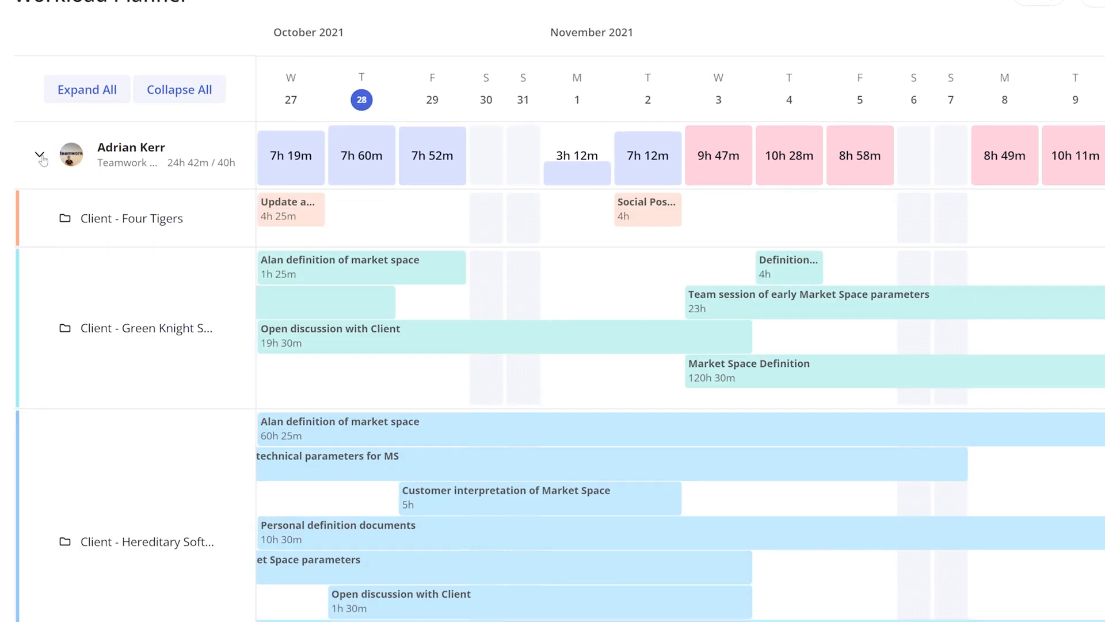
scroll(up, 3)
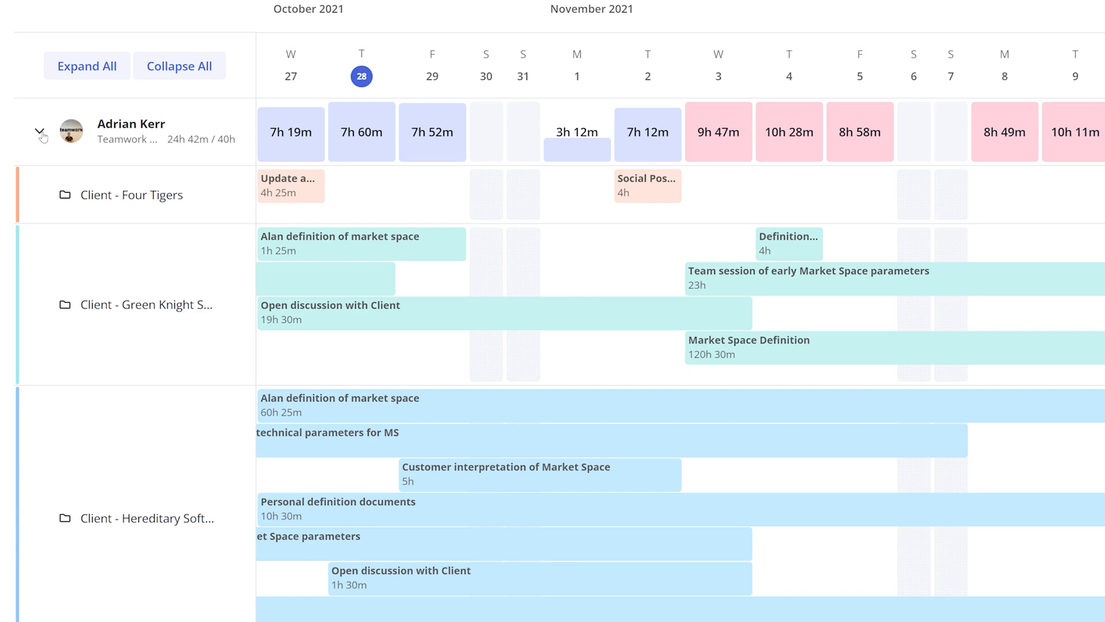
scroll(up, 3)
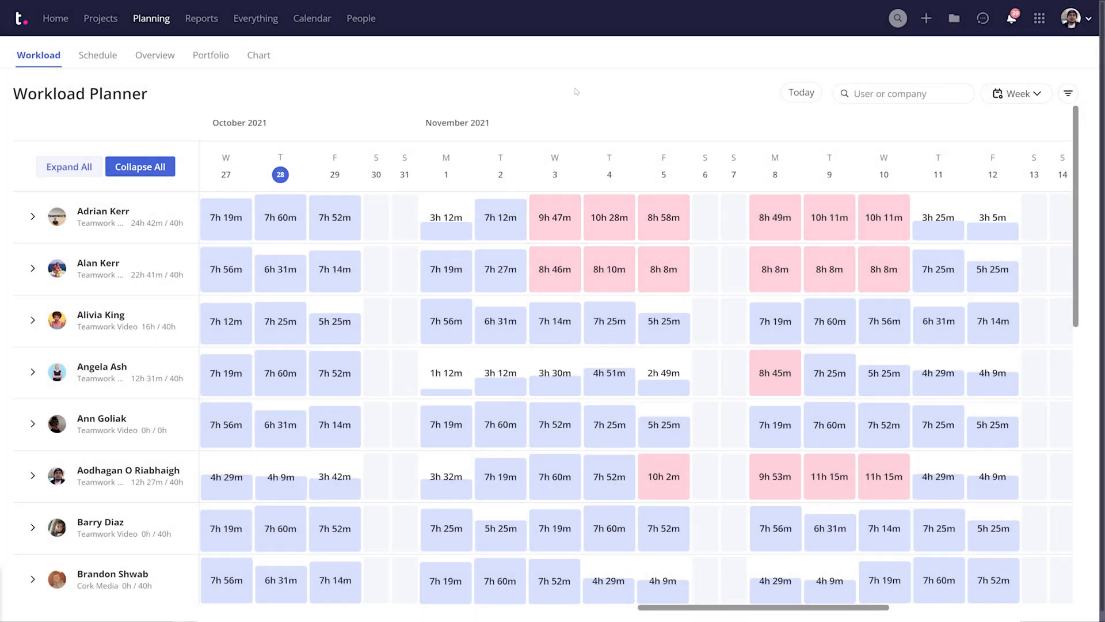
click(500, 217)
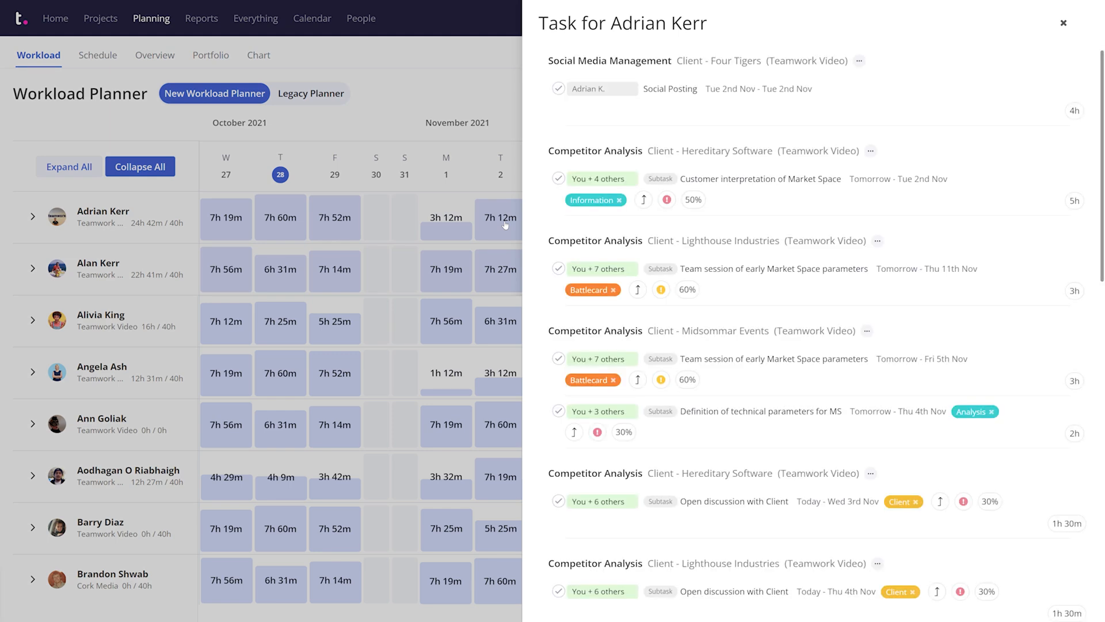
mouse_move(484, 133)
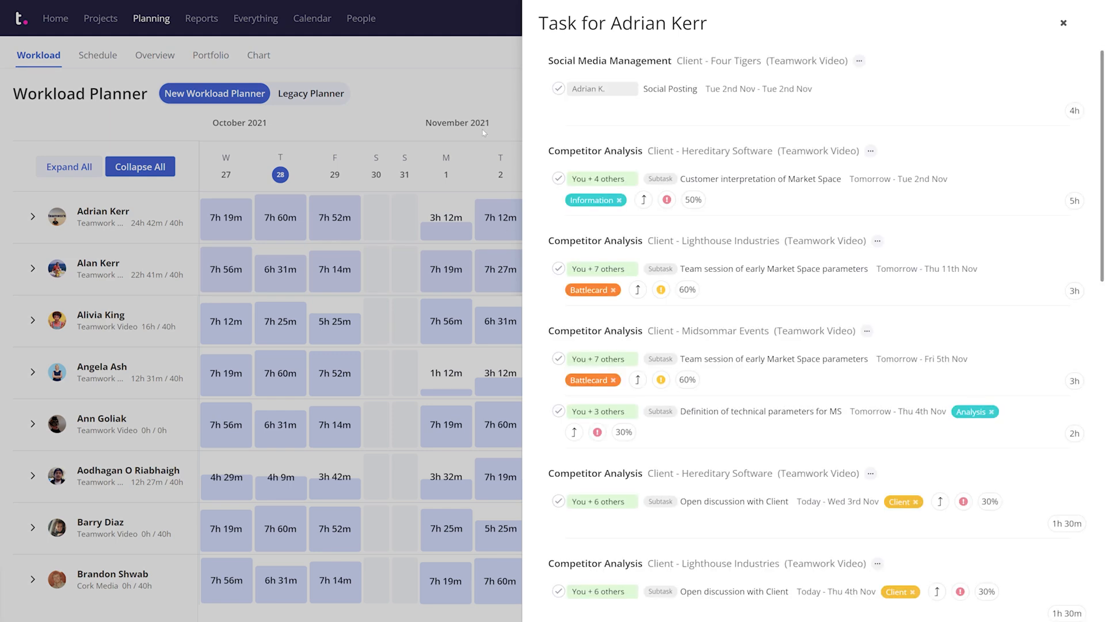
click(1064, 22)
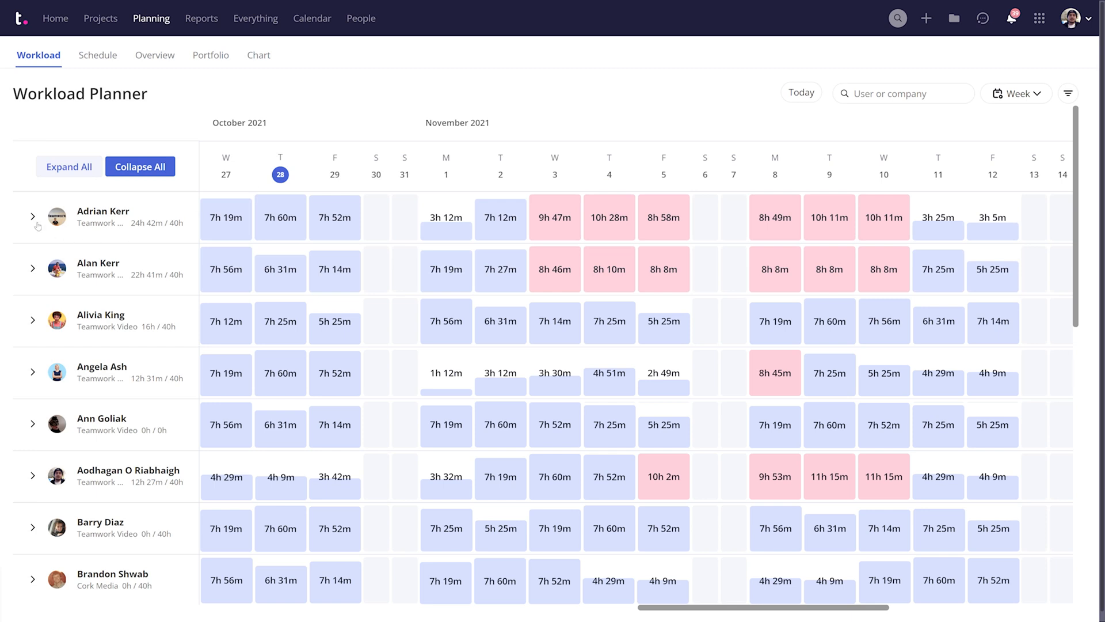
click(32, 216)
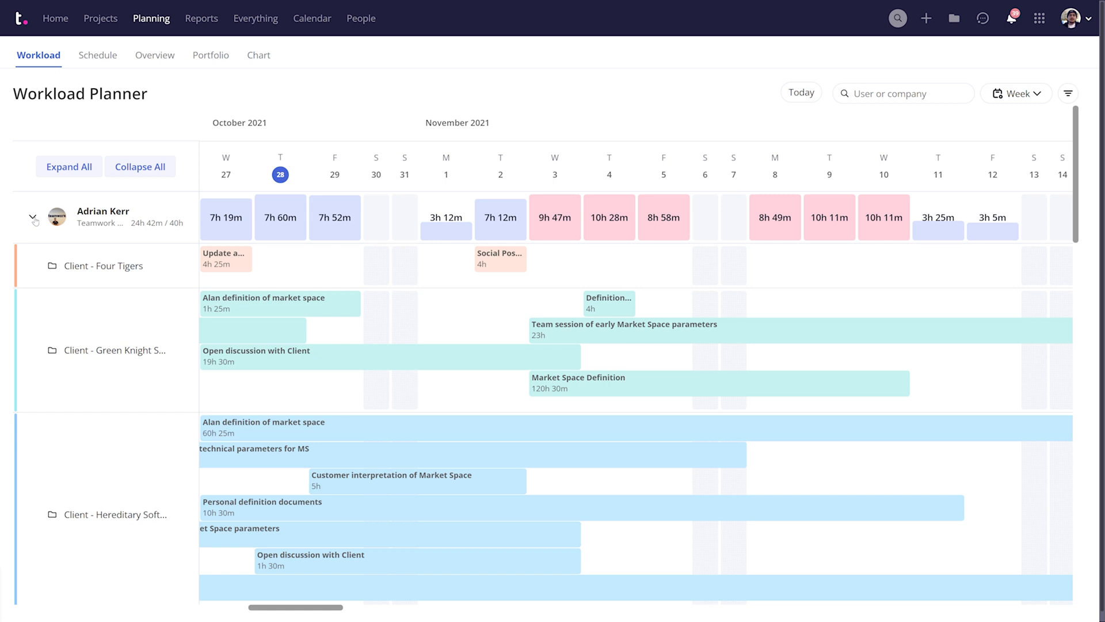
mouse_move(148, 292)
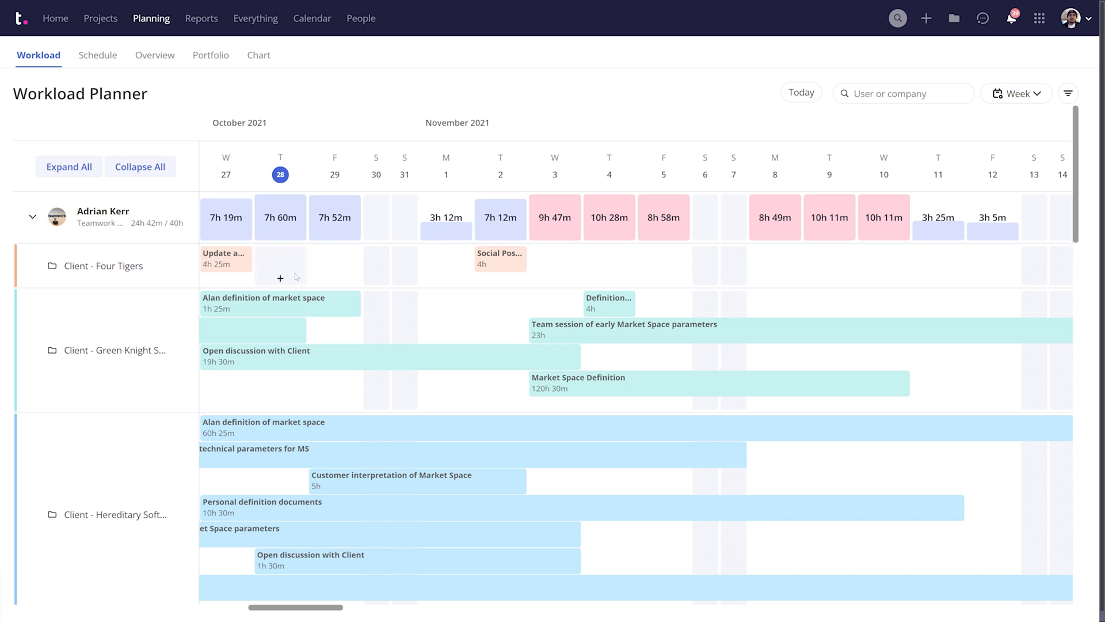
mouse_move(446, 279)
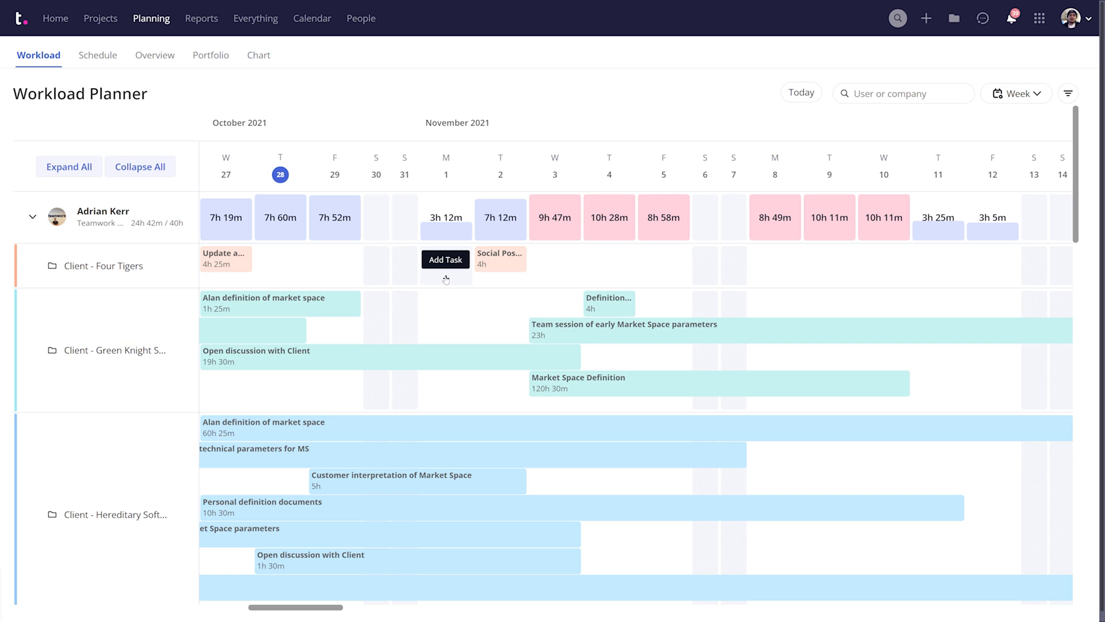
Create a 3h 10m Four Tigers task under Social Media Management, then check a task's details
click(445, 259)
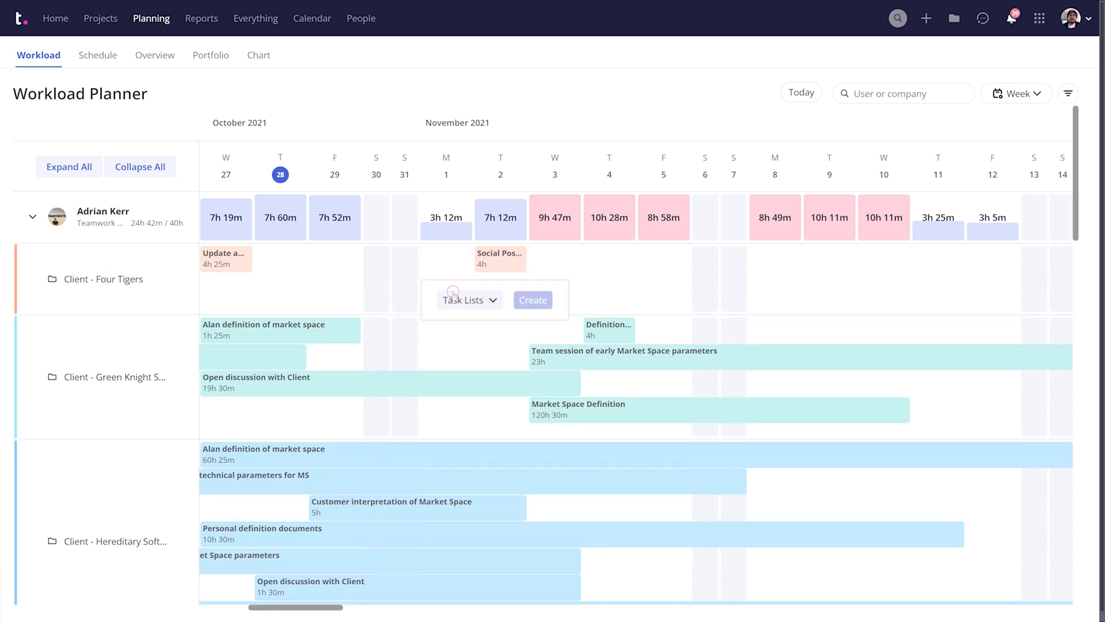
click(465, 299)
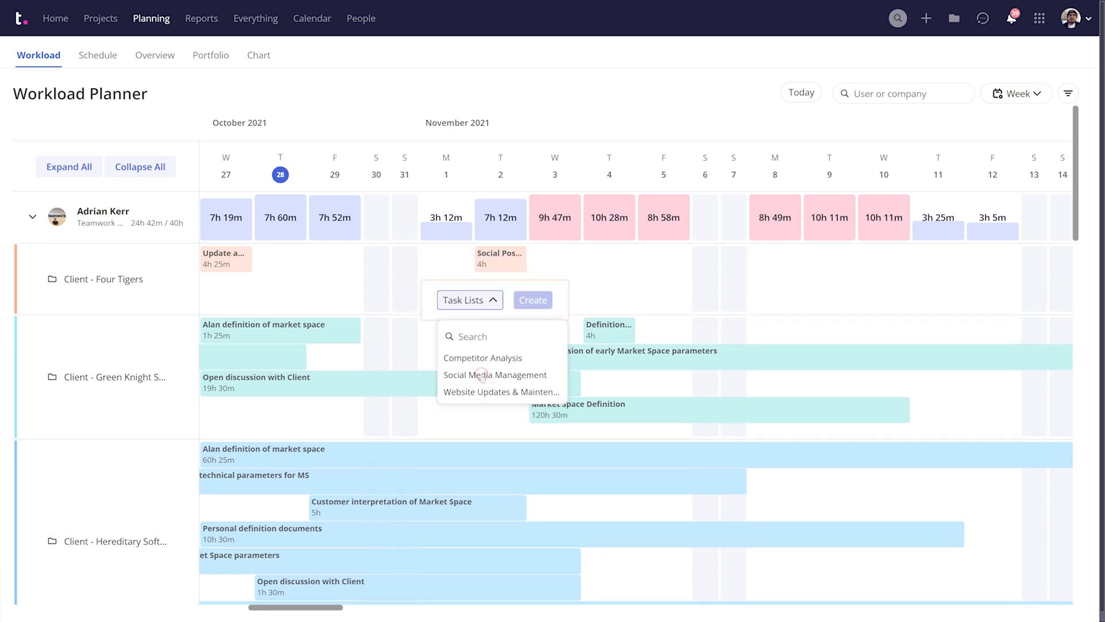
click(495, 375)
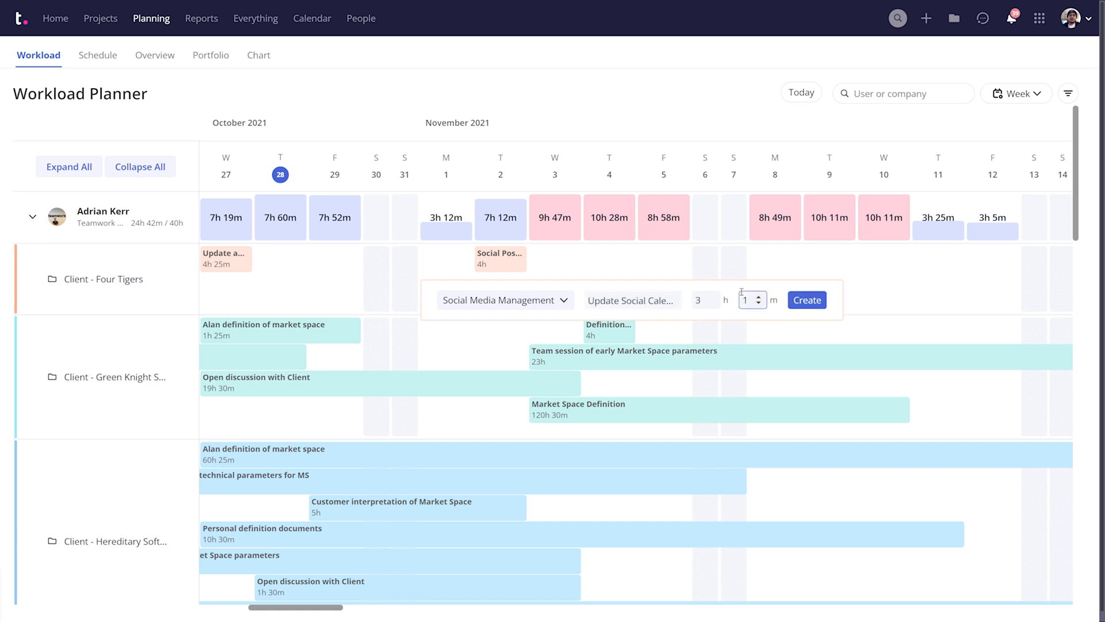
click(806, 299)
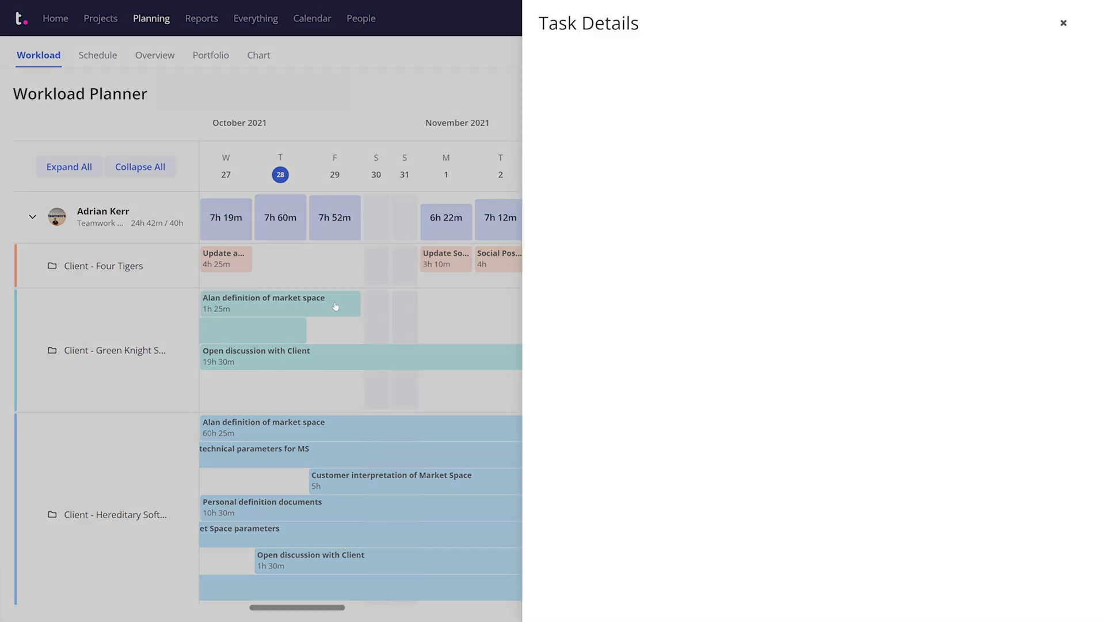
click(279, 304)
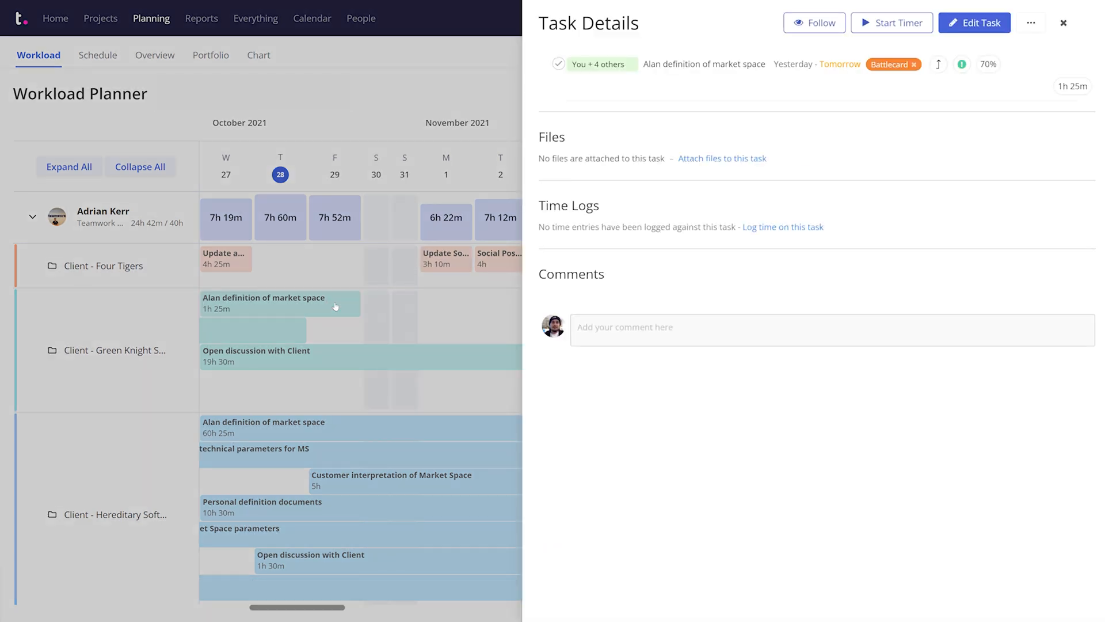
mouse_move(418, 119)
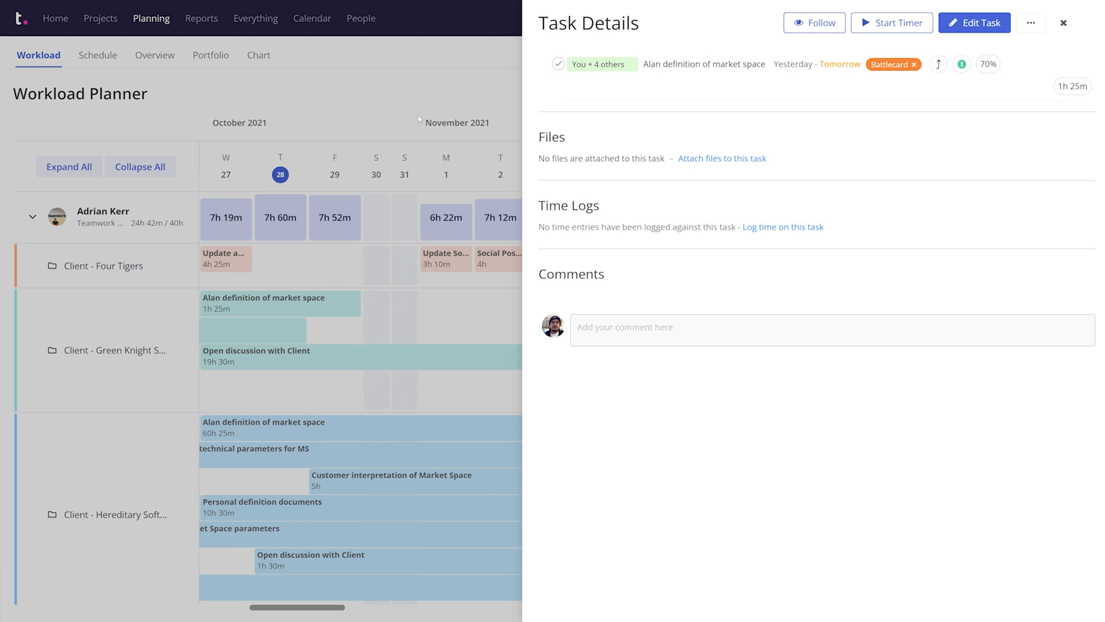
click(1064, 23)
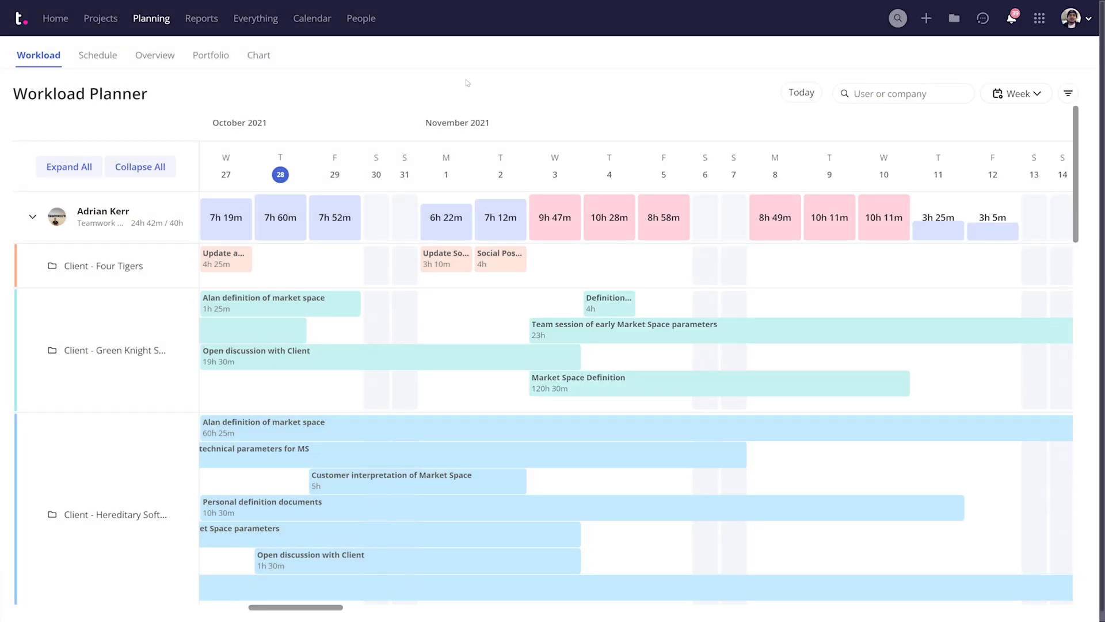
In the Unavailable Time row, save a 30-minute meeting instead of all day for 1 November
scroll(down, 3)
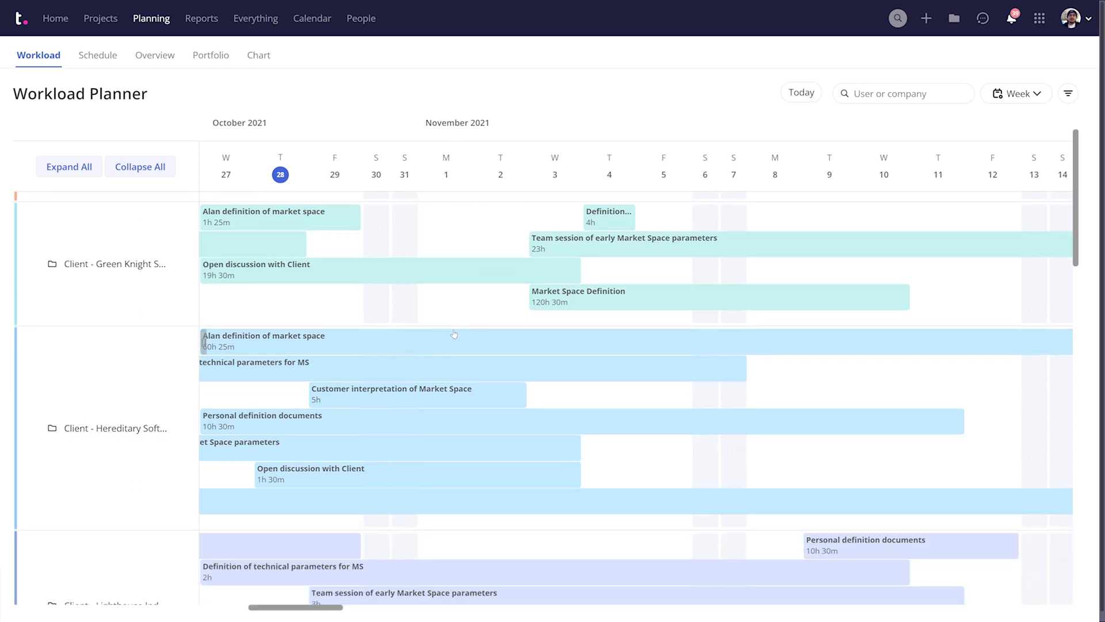
scroll(down, 3)
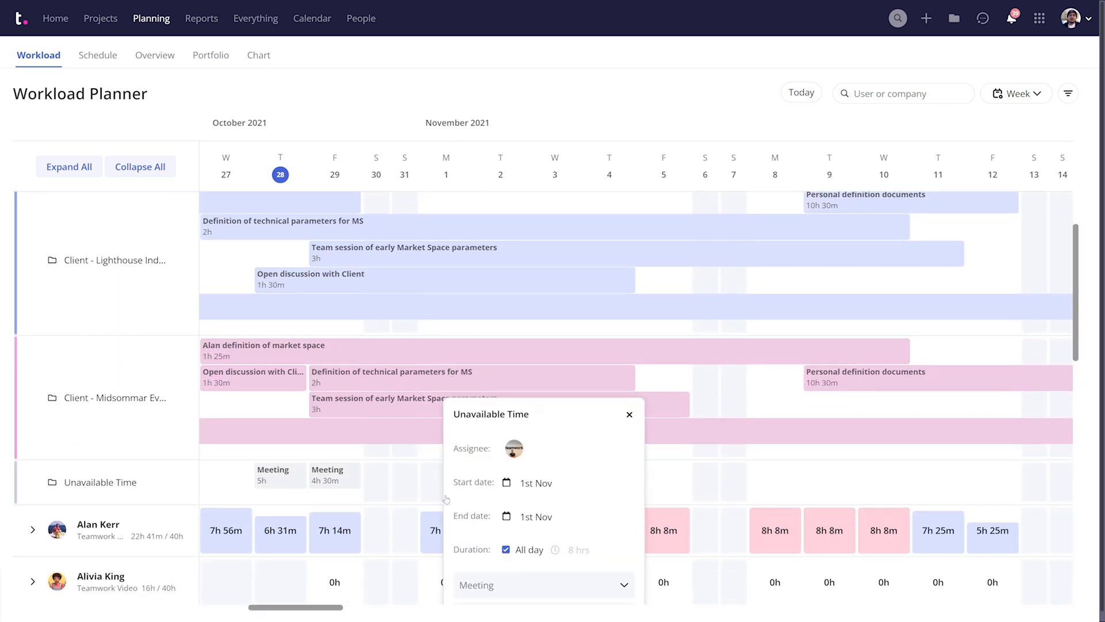
click(506, 549)
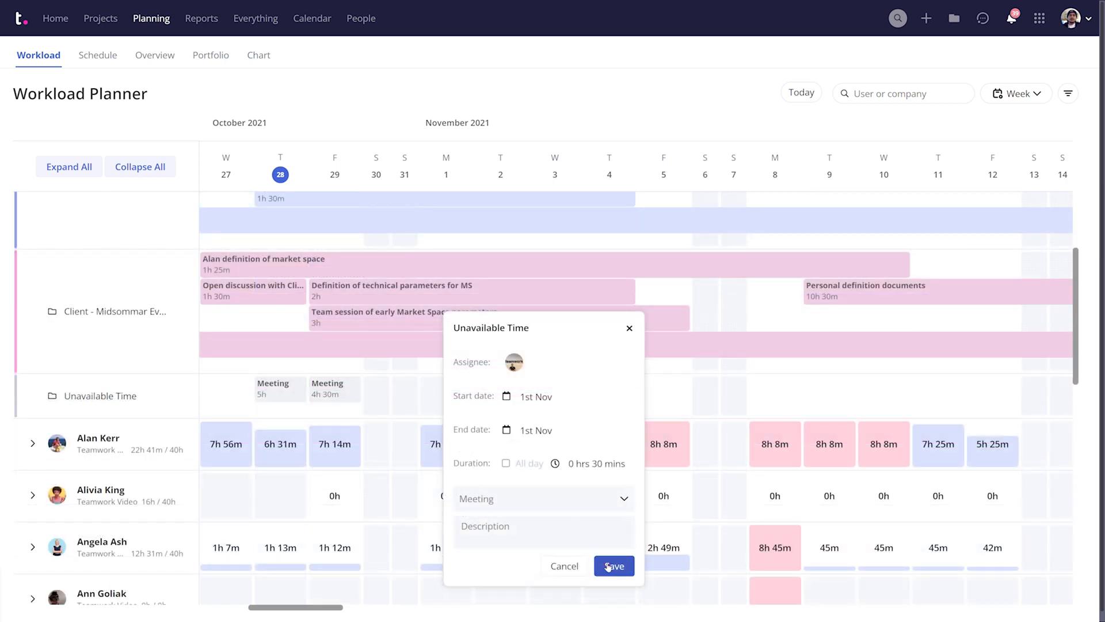
click(613, 565)
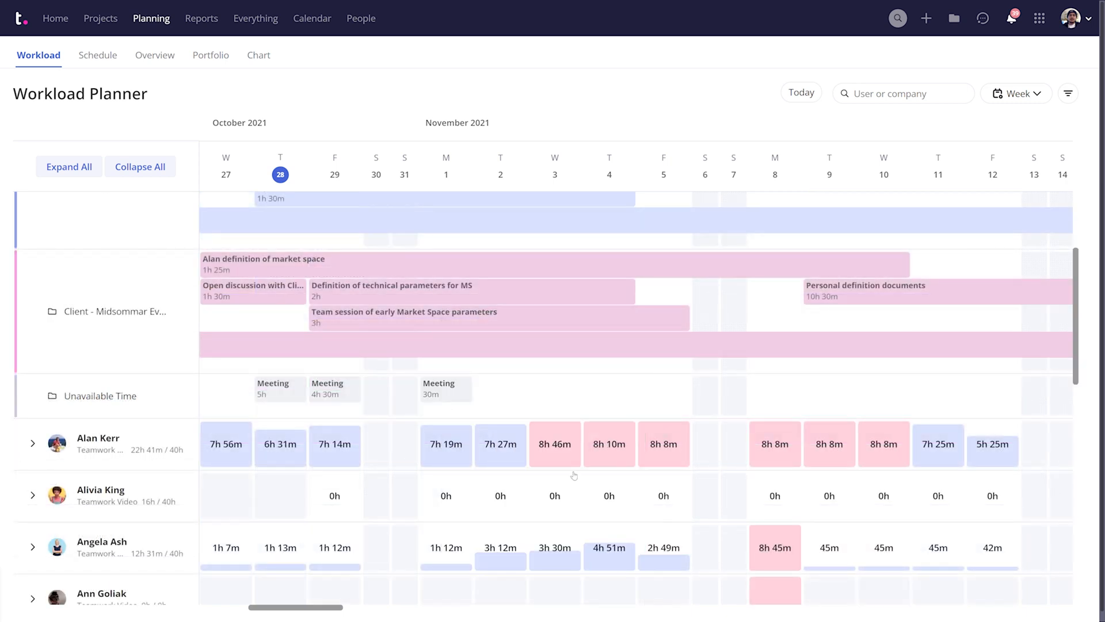
mouse_move(446, 408)
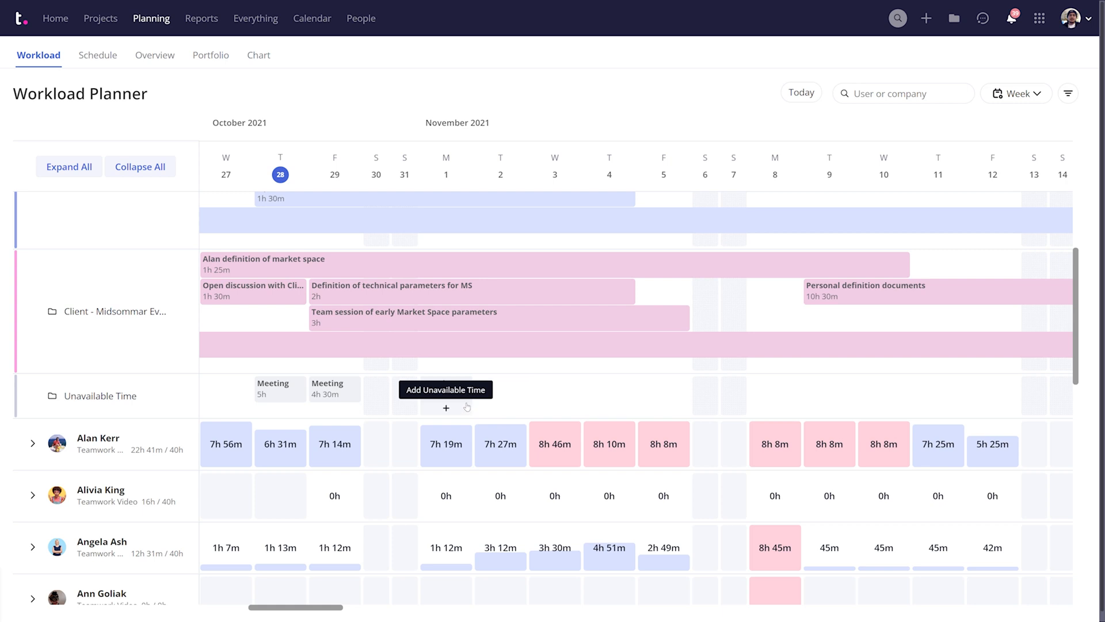
click(32, 216)
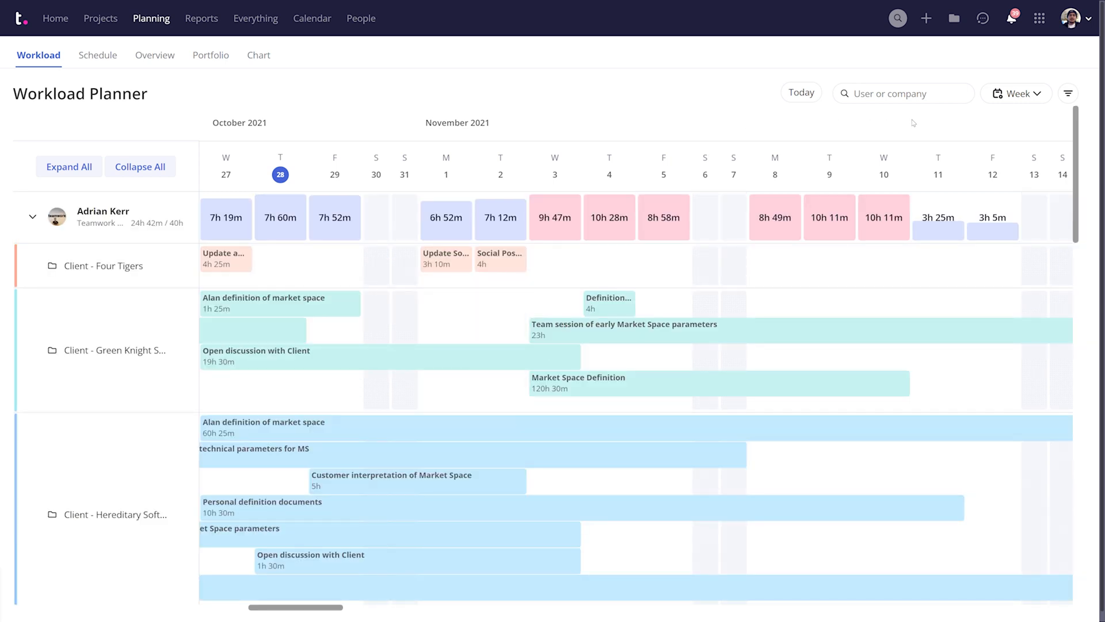
mouse_move(1068, 93)
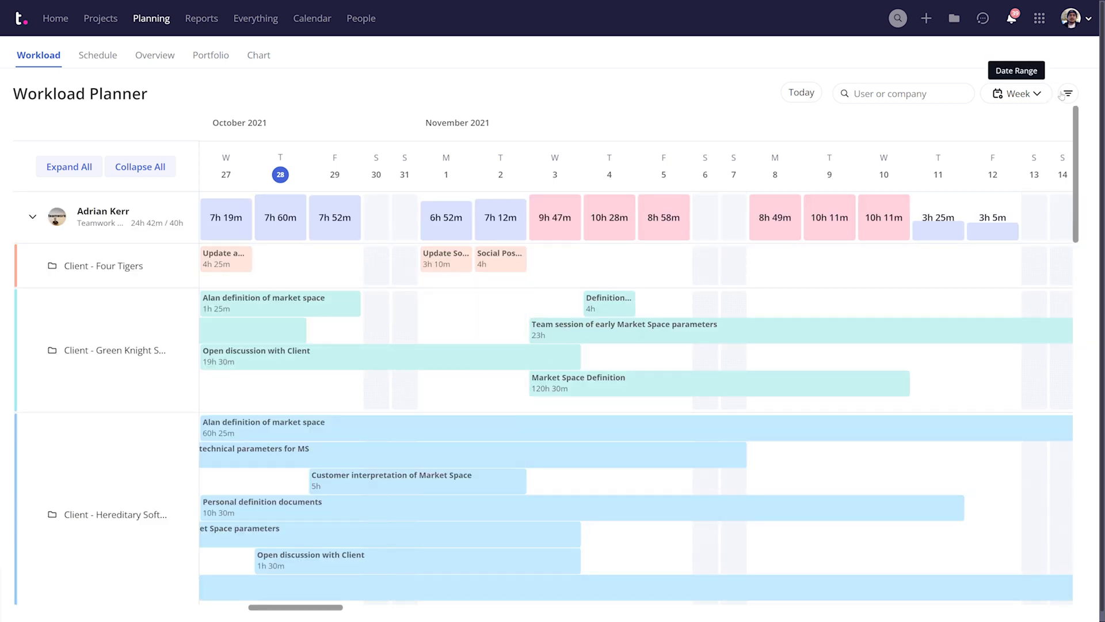
click(1067, 93)
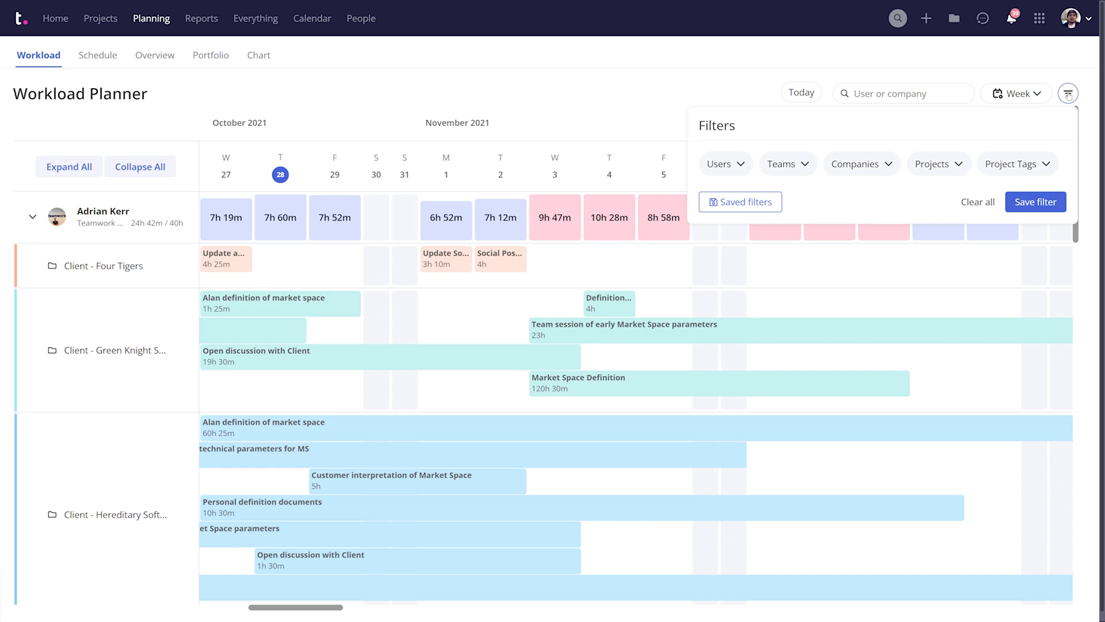
click(1067, 93)
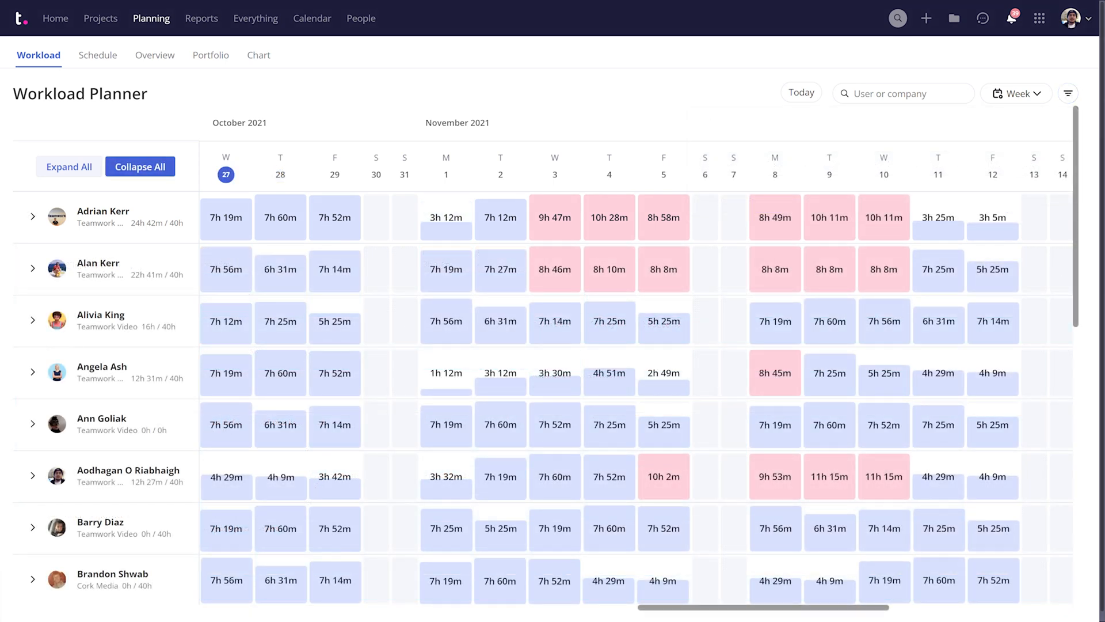